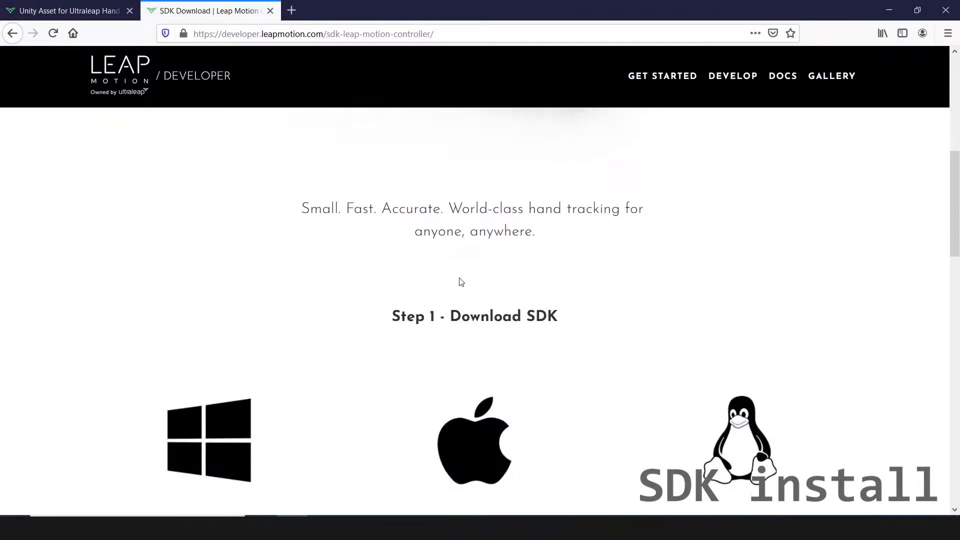
Download the Windows Leap Motion SDK 4.1.0 and extract the zip archive in Downloads.
scroll("down", 3)
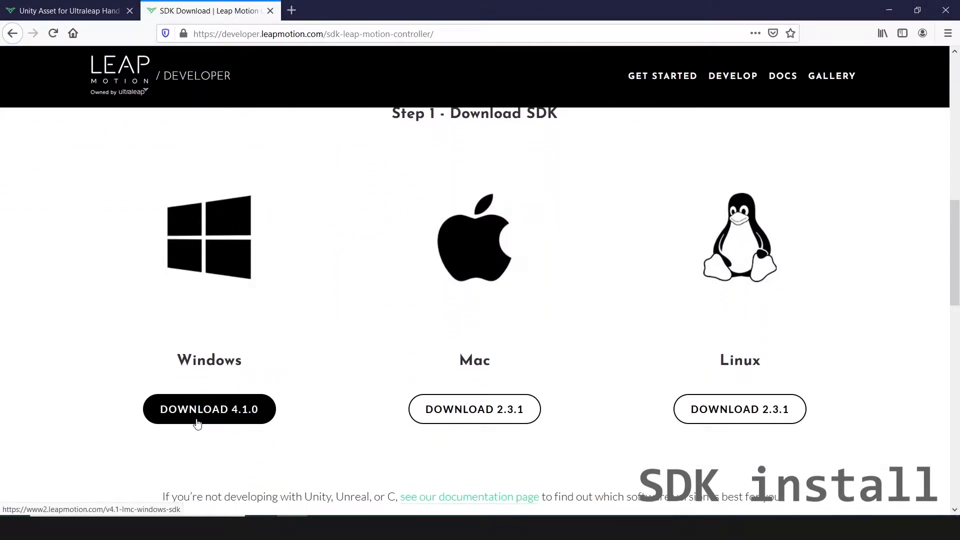
left_click(209, 409)
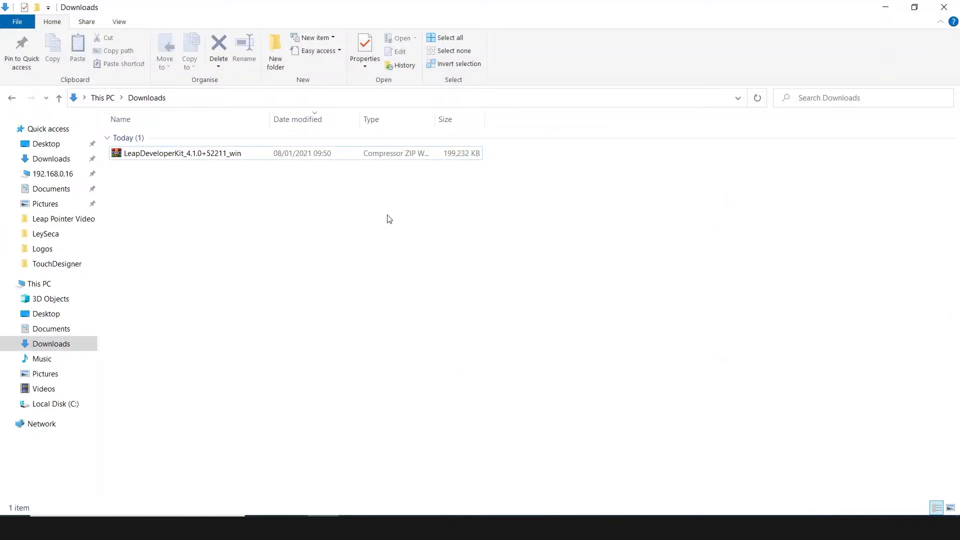
right_click(184, 153)
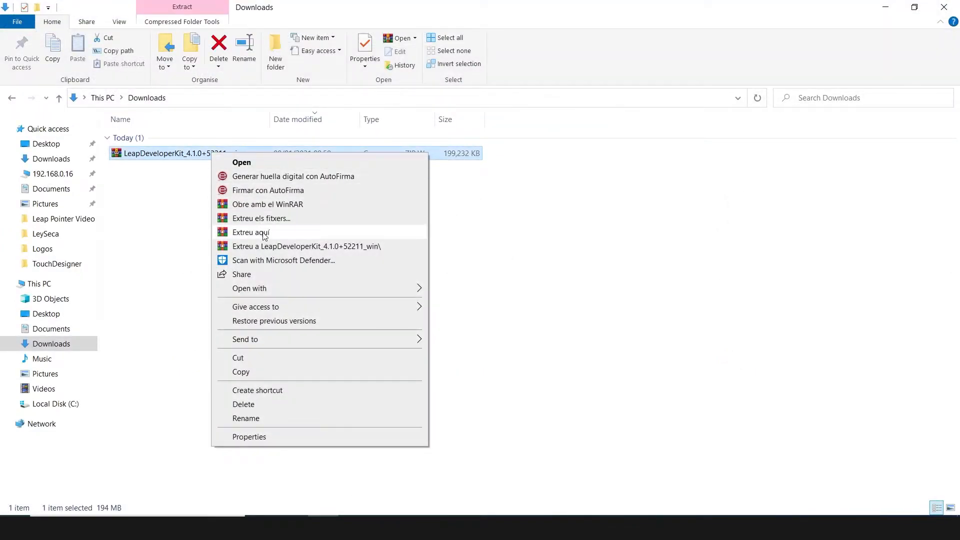
left_click(251, 232)
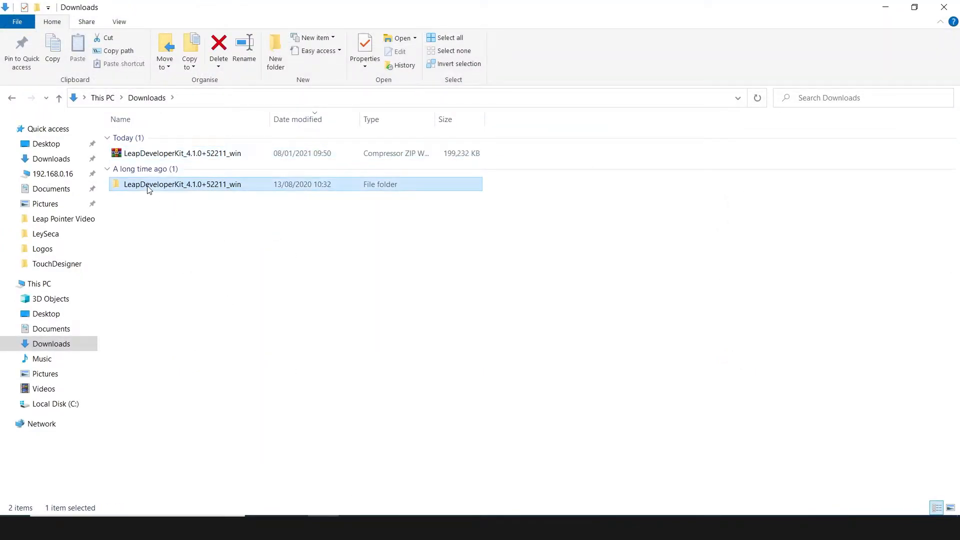
Enter the extracted developer kit folder and select the Leap Motion installer.
double_click(184, 184)
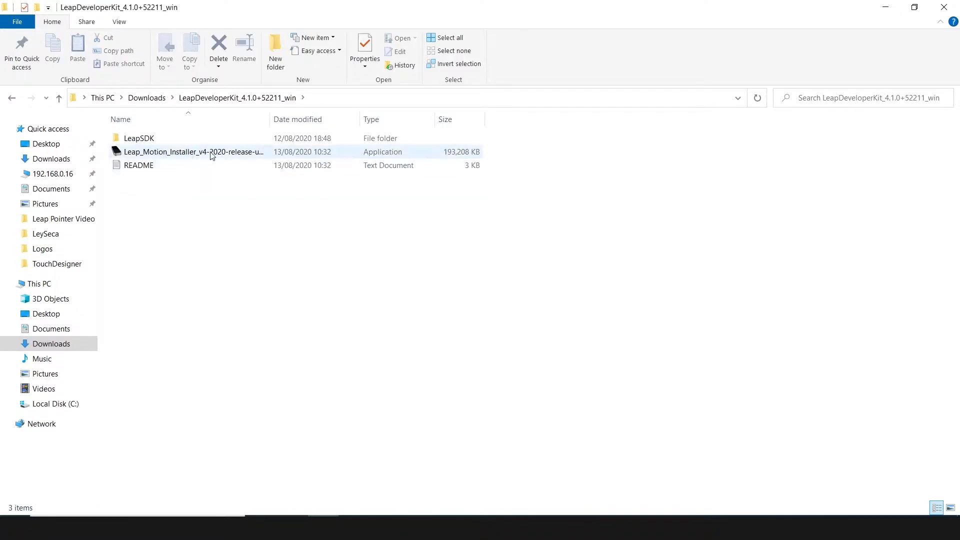
left_click(138, 138)
type("leap")
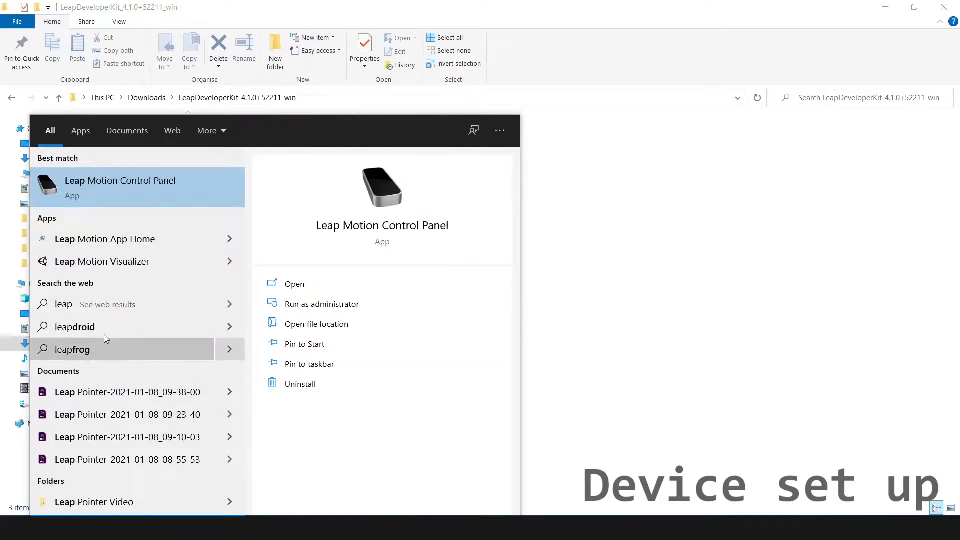
Launch Leap Motion Control Panel, uncheck Robust Mode, review Troubleshooting status and confirm with OK.
left_click(294, 283)
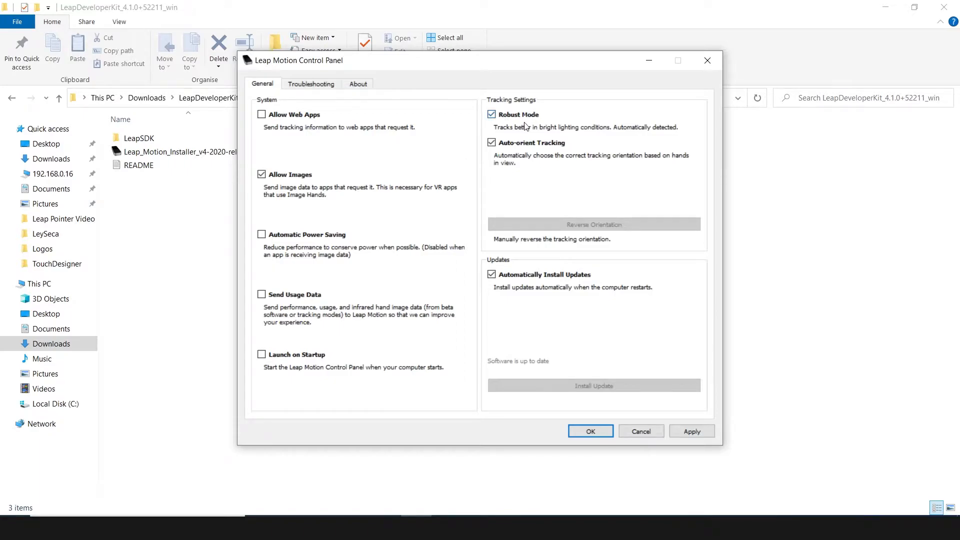
left_click(492, 115)
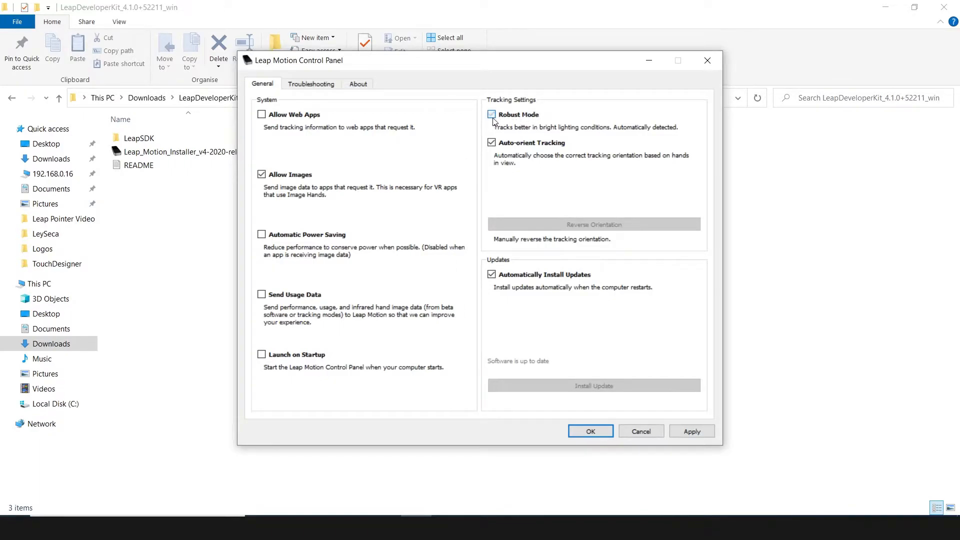
left_click(311, 84)
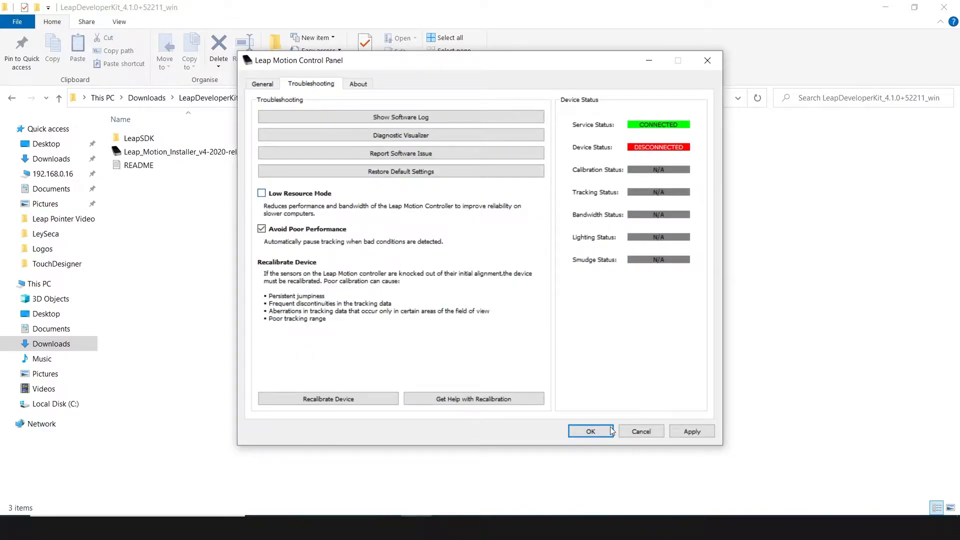
left_click(590, 430)
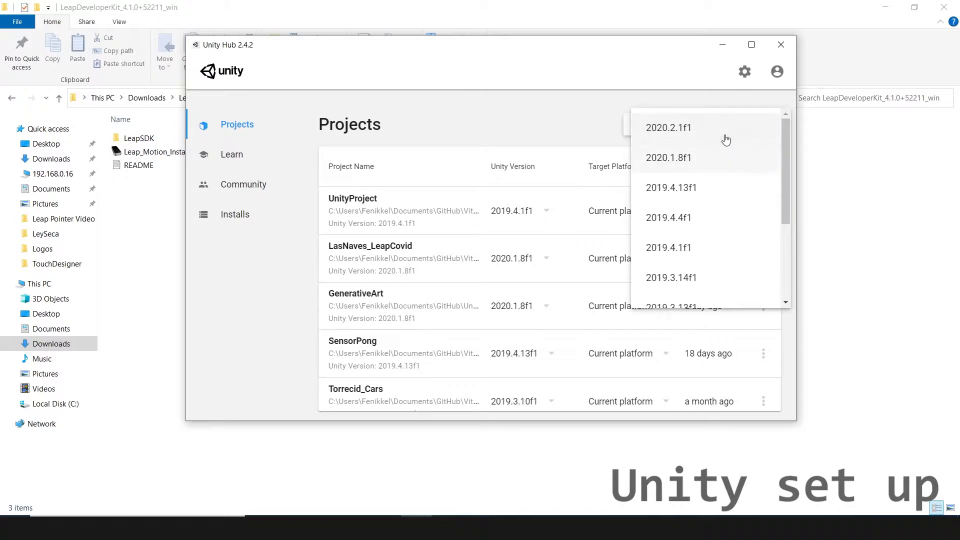
Start a new Unity 2020.2.1f1 project with the 3D template named 'Leap Set Up'.
left_click(669, 127)
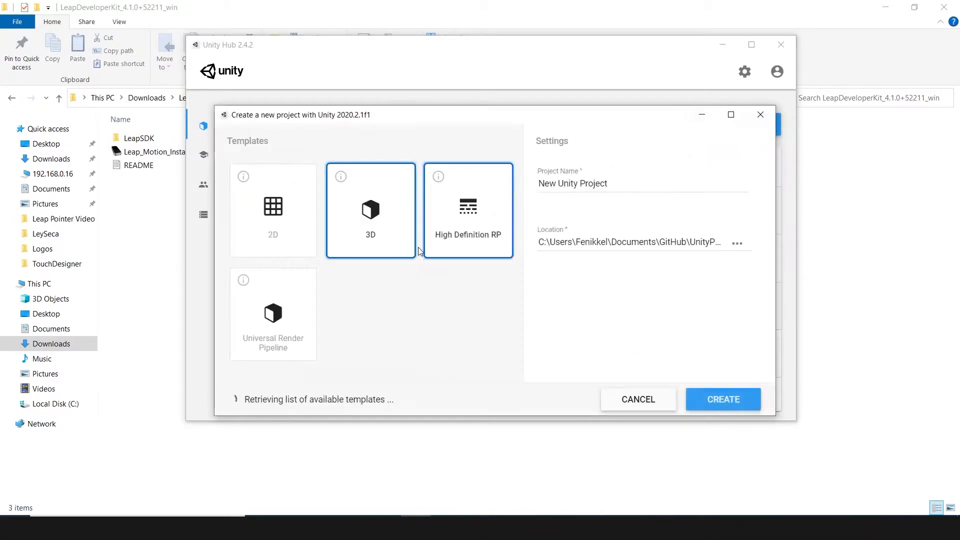
left_click(612, 184)
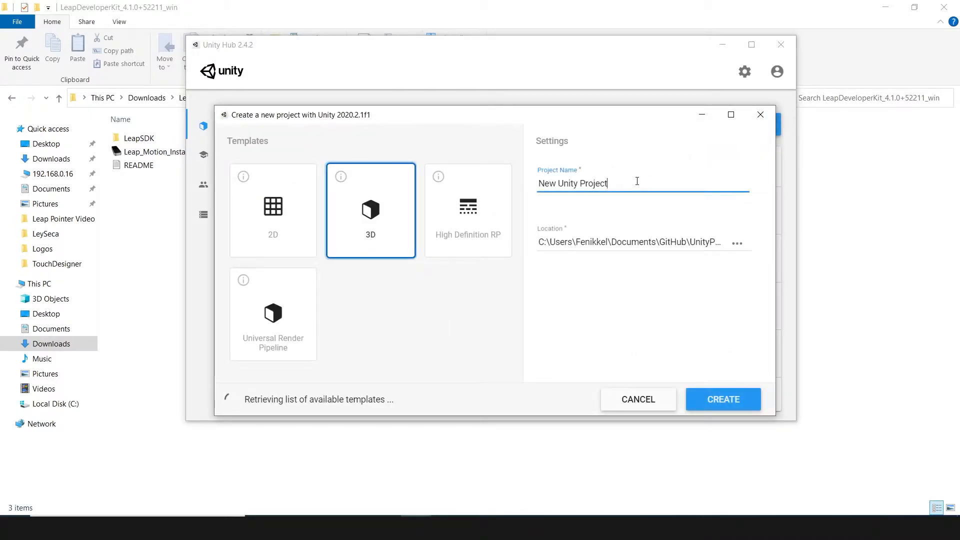
triple_click(572, 183)
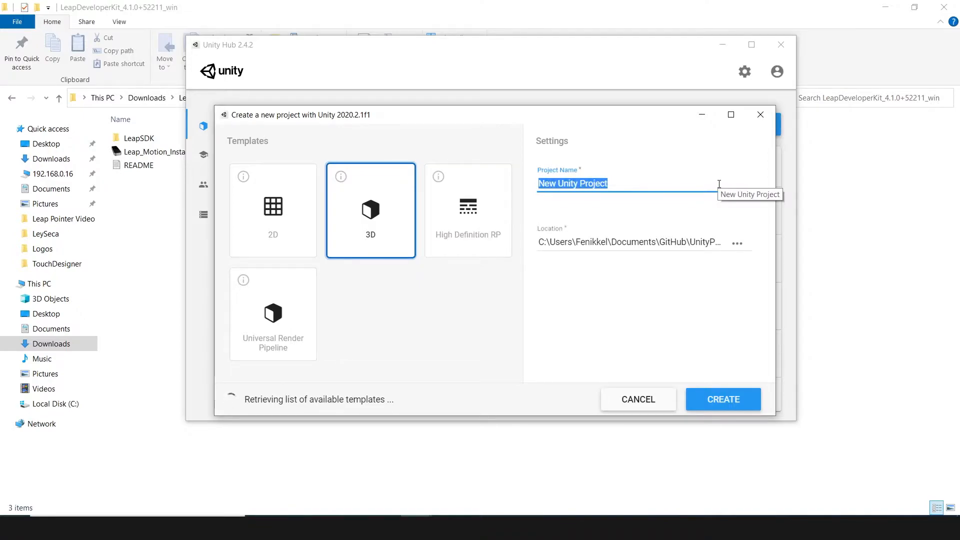
type("Leap Se")
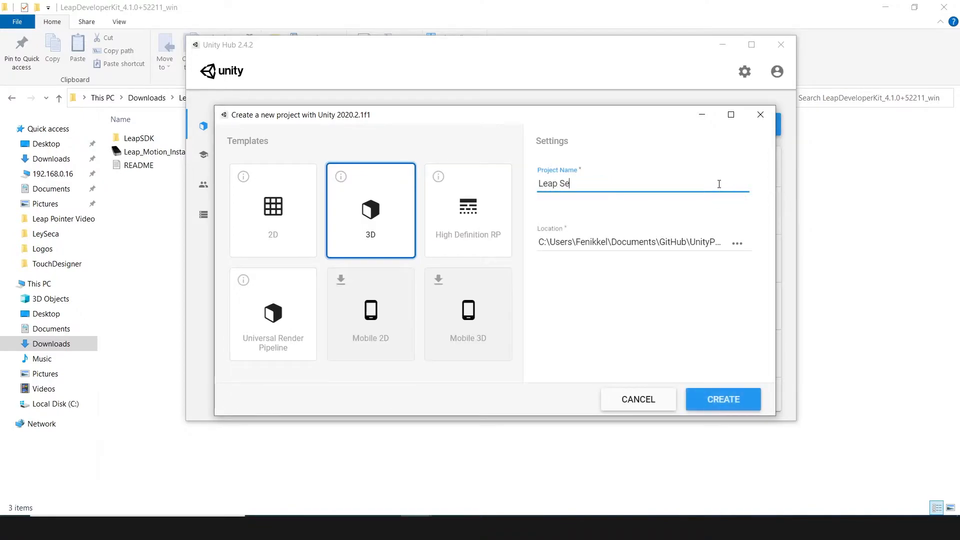
type("t Up")
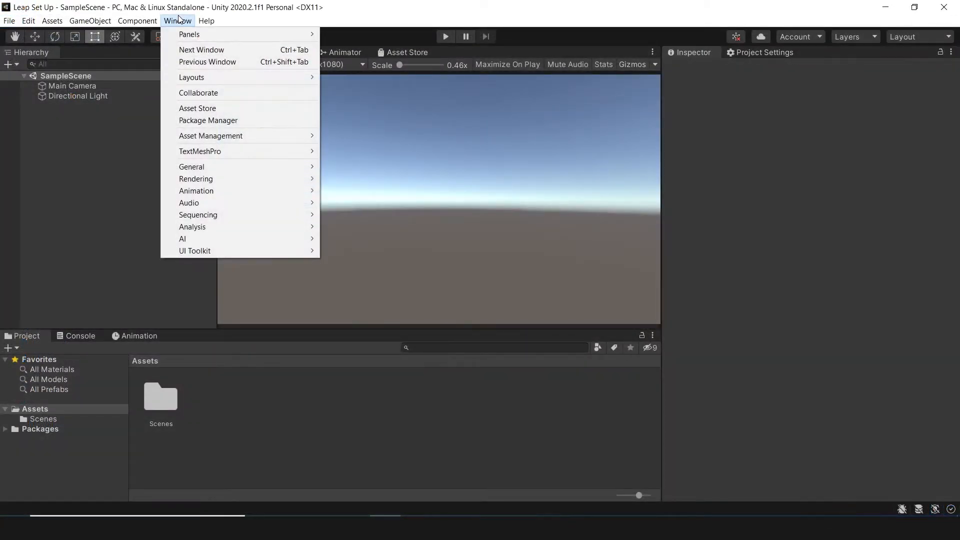
In Package Manager, list Unity Registry packages and expand XR Plugin Management's versions.
left_click(208, 120)
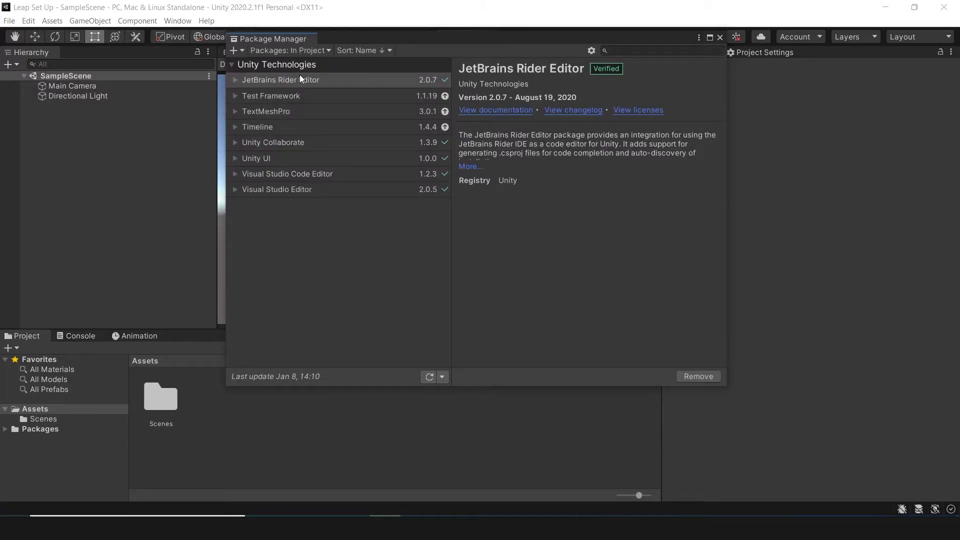
left_click(290, 50)
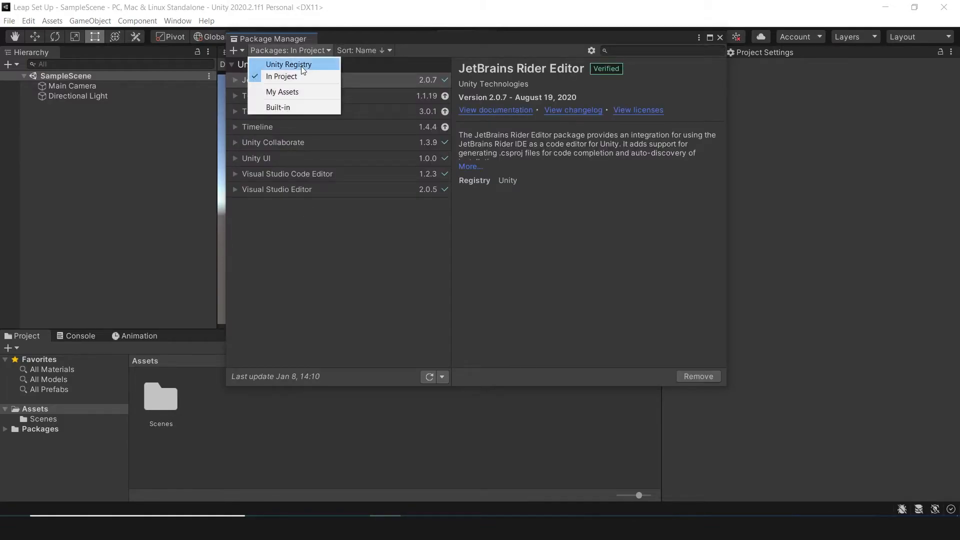
left_click(288, 64)
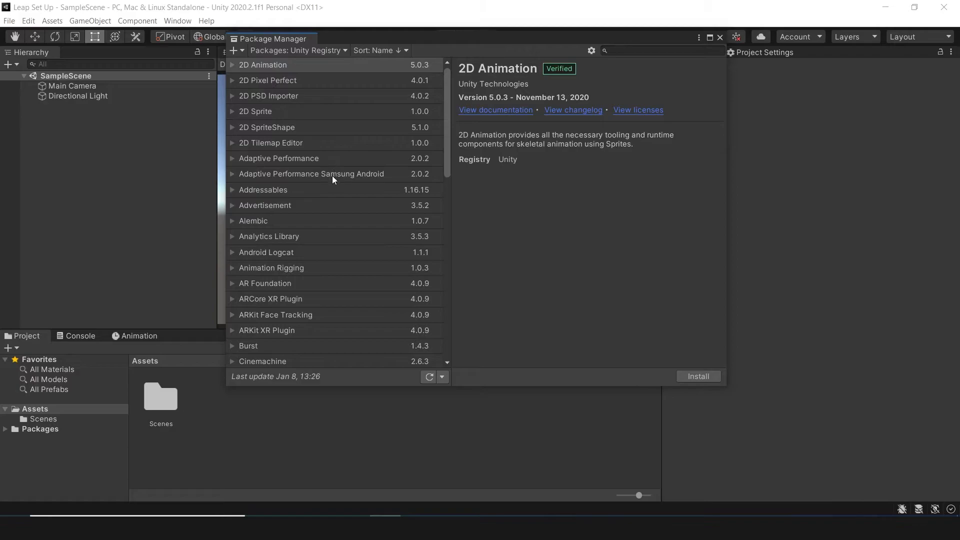
scroll("down", 3)
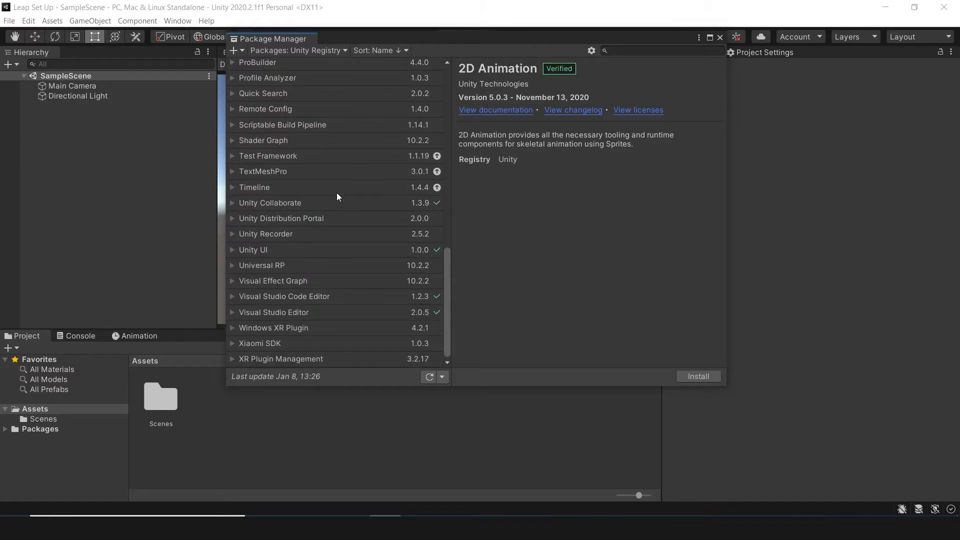
left_click(281, 359)
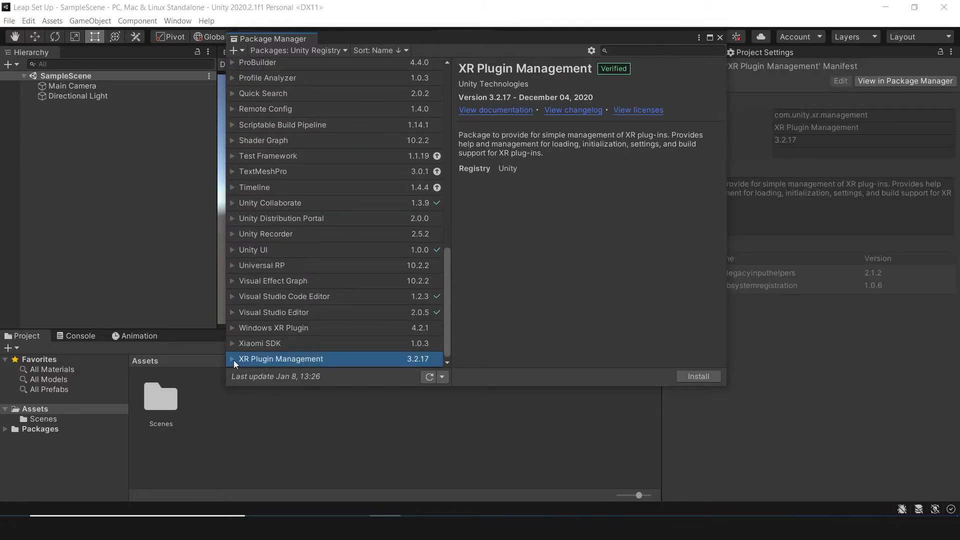
left_click(232, 359)
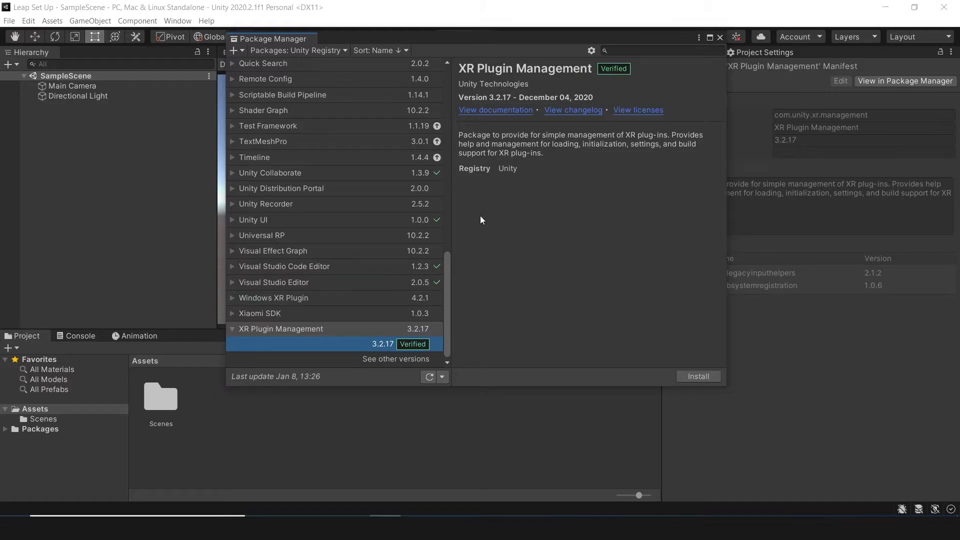
mouse_move(407, 361)
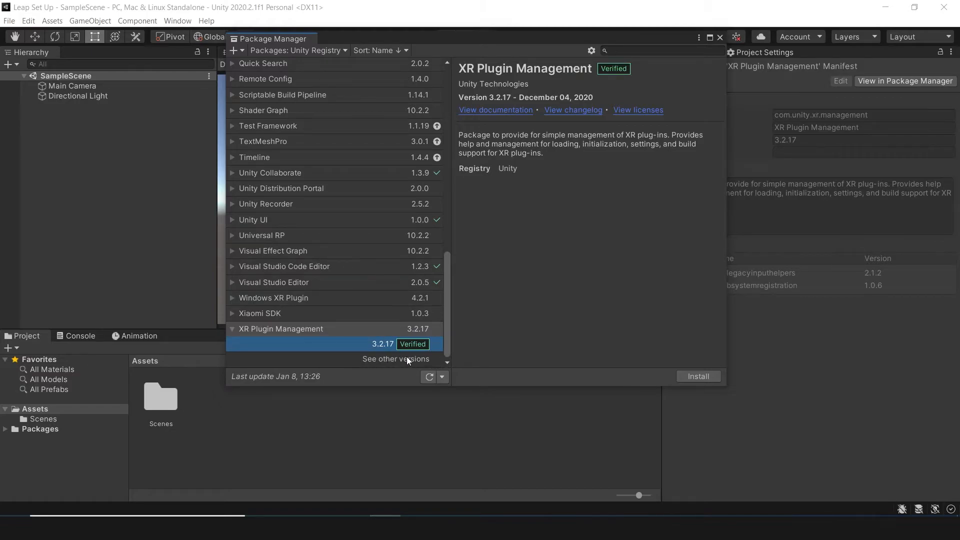
Install XR Plugin Management 3.2.16 and show its XR Plug-in Management project settings page.
left_click(380, 359)
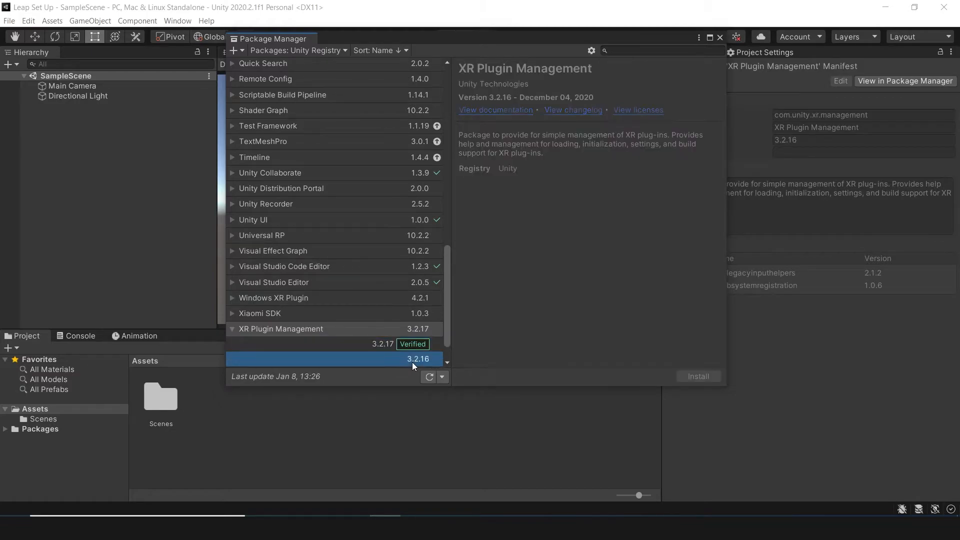
left_click(419, 359)
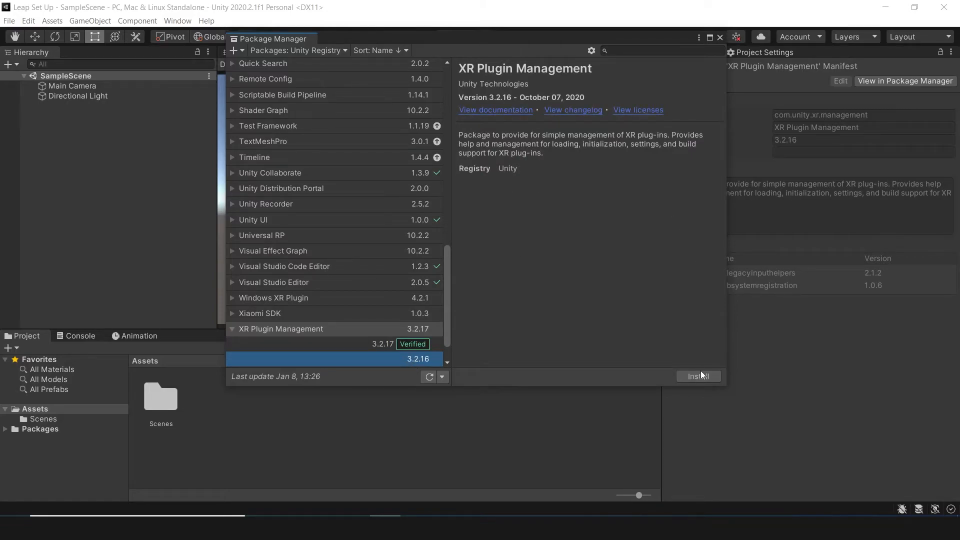
left_click(698, 376)
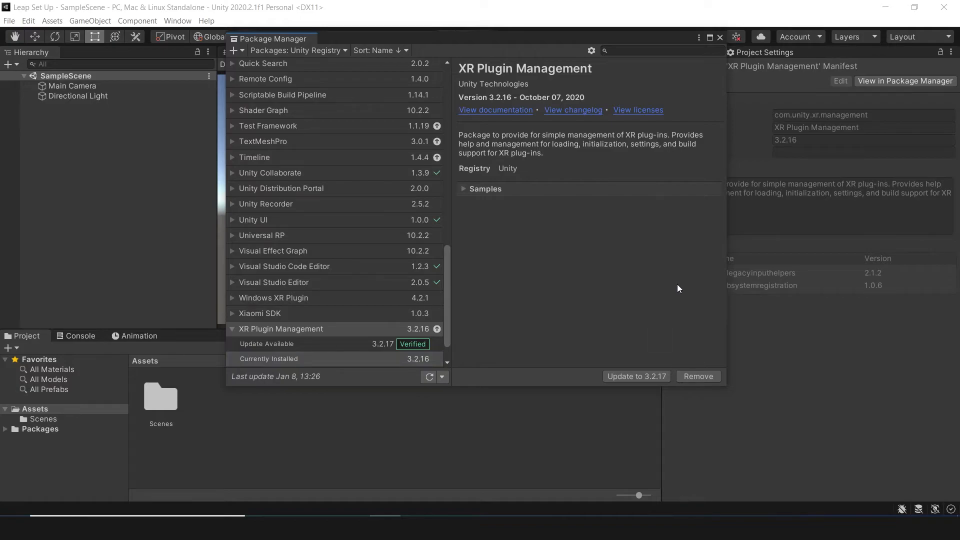
left_click(687, 308)
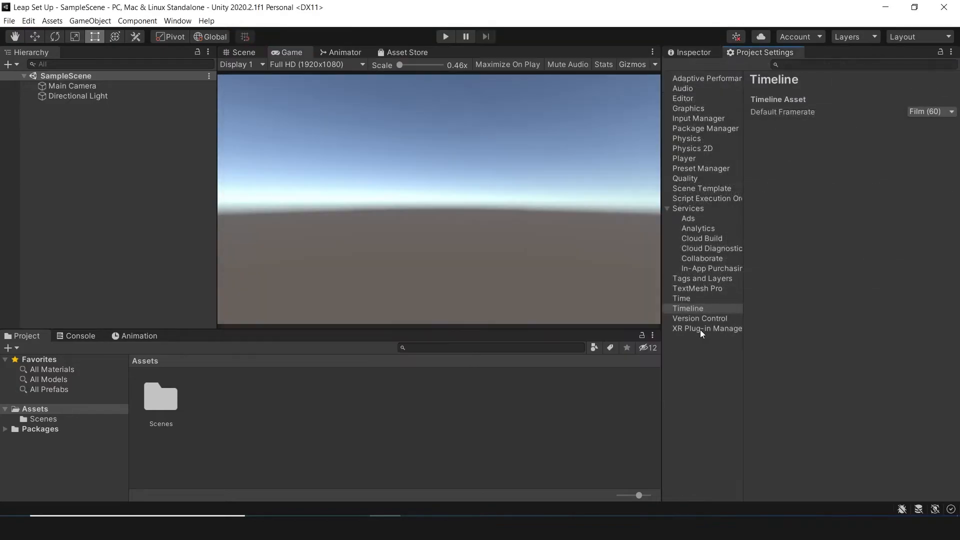
left_click(703, 328)
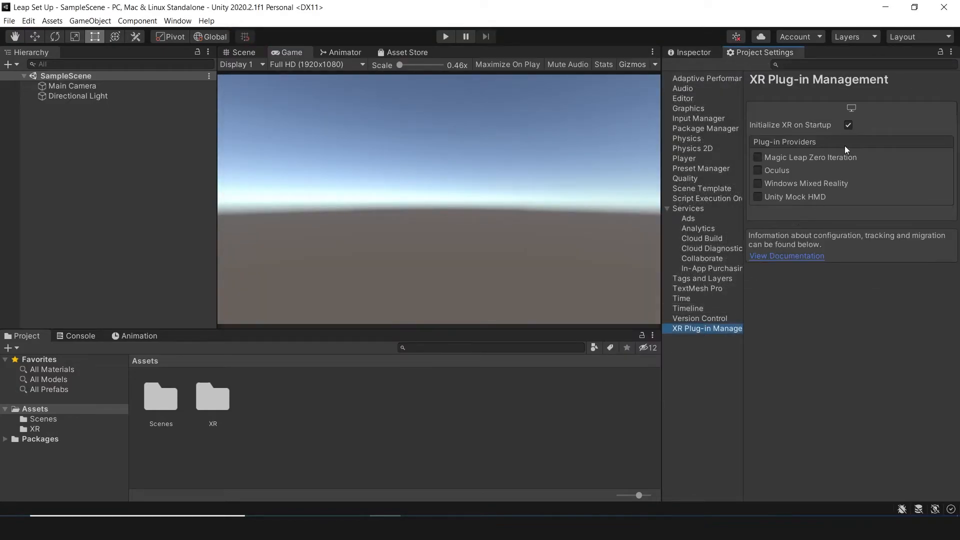
mouse_move(795, 224)
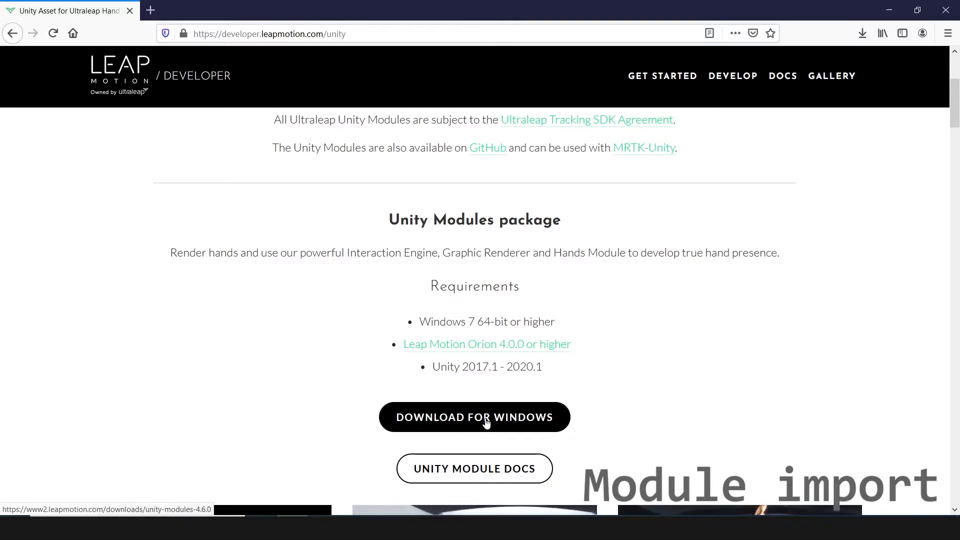
Download Unity Modules 4.6.0 and import all files of Core.unitypackage into the project.
left_click(474, 418)
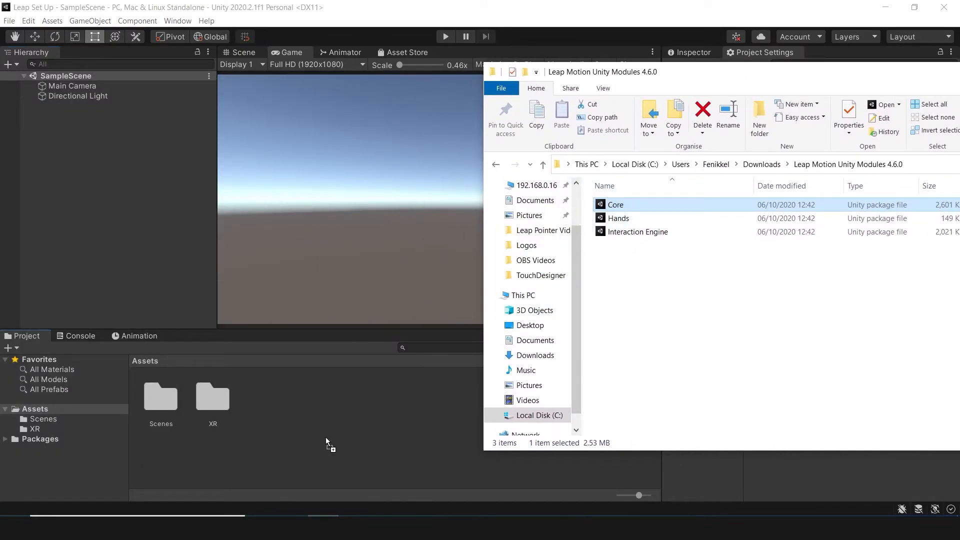
double_click(616, 204)
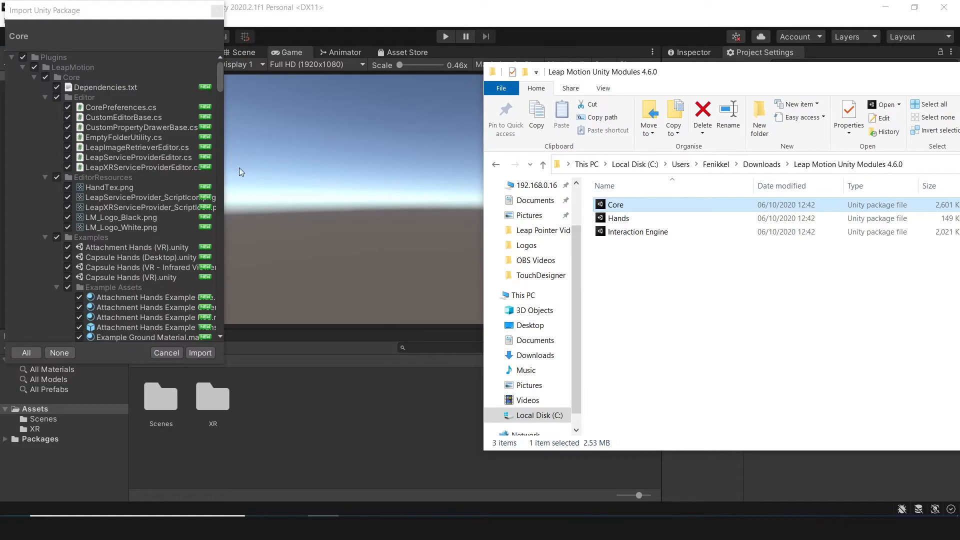
scroll("down", 3)
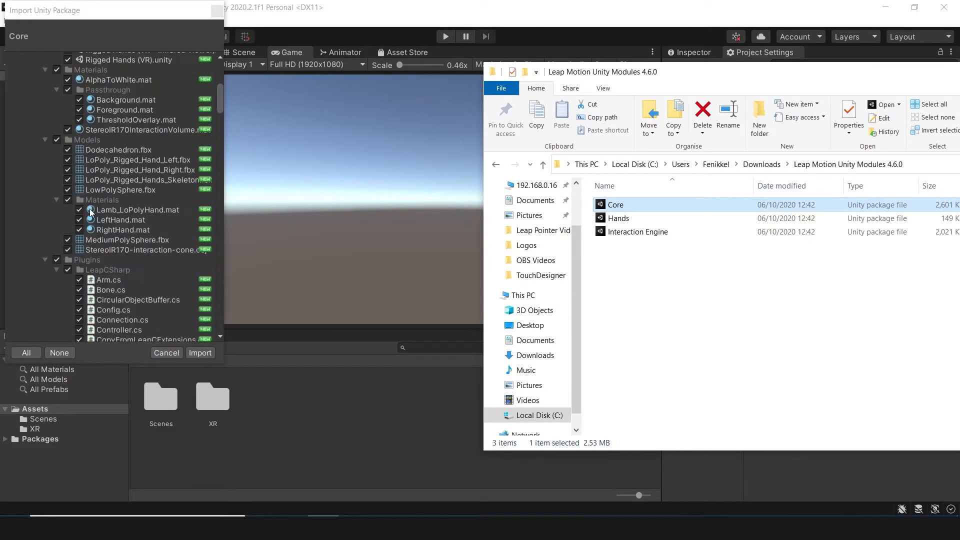
scroll("down", 3)
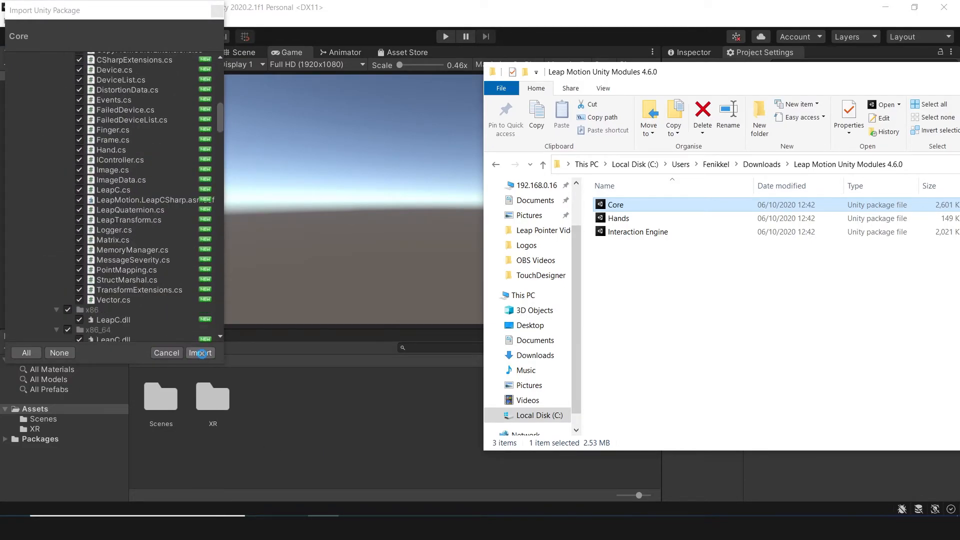
left_click(200, 353)
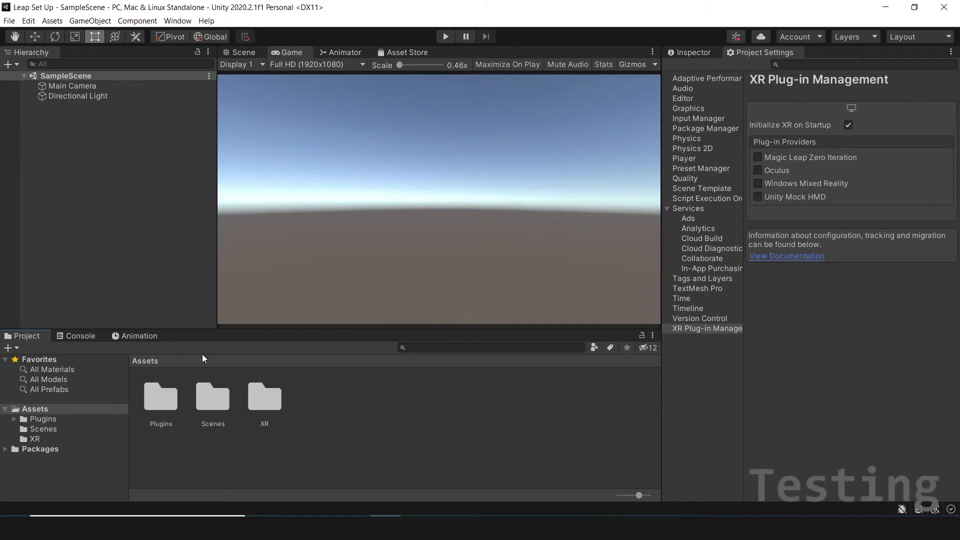
mouse_move(353, 188)
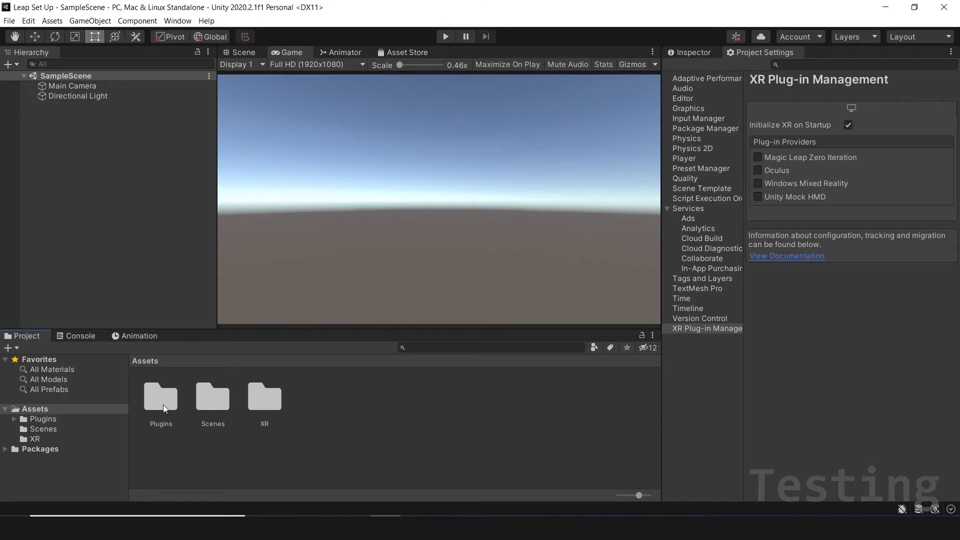
Browse Assets through Plugins, LeapMotion and Core to the Examples scene folder.
double_click(160, 397)
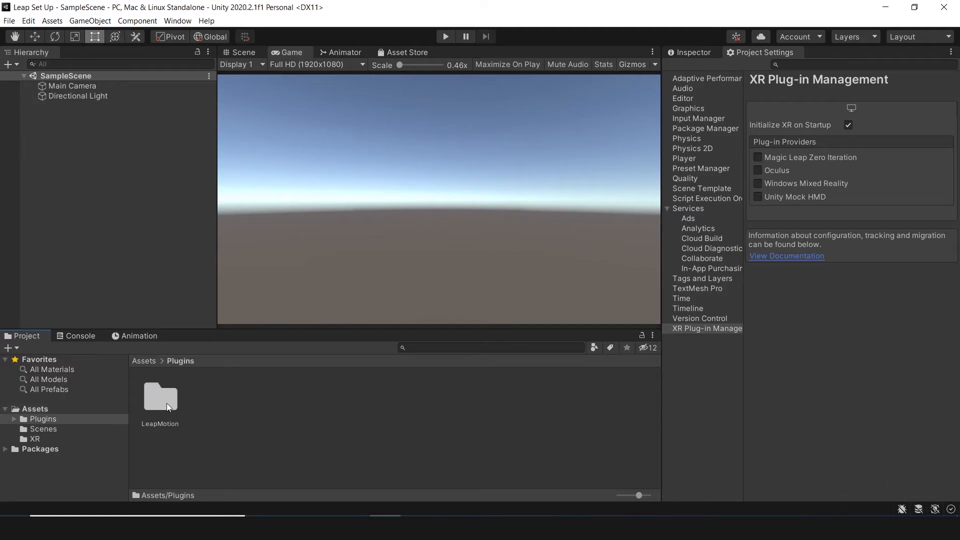
double_click(160, 397)
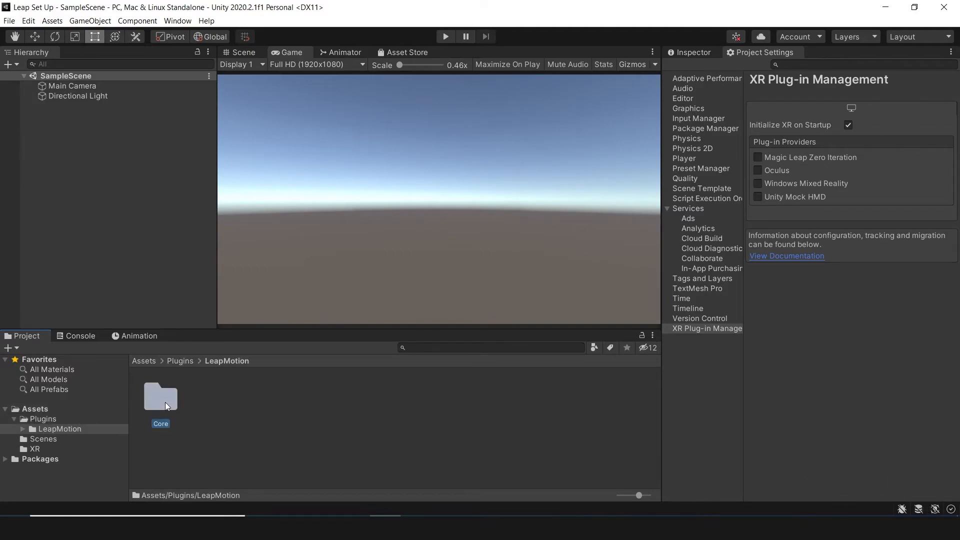
double_click(160, 396)
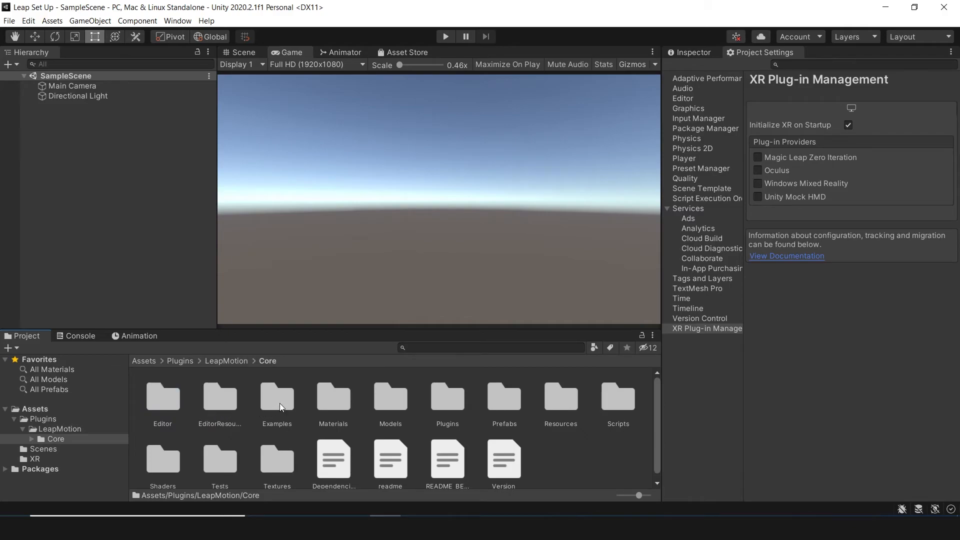
double_click(276, 395)
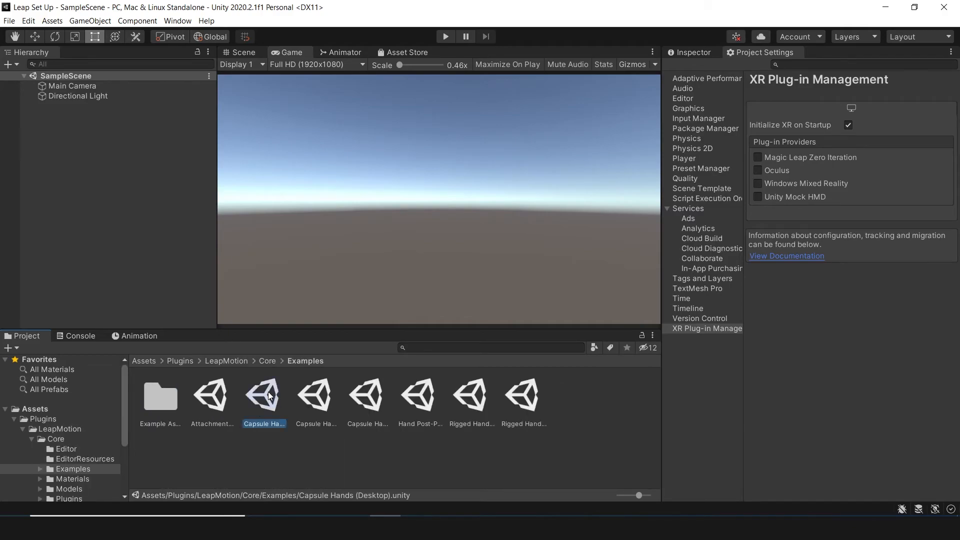